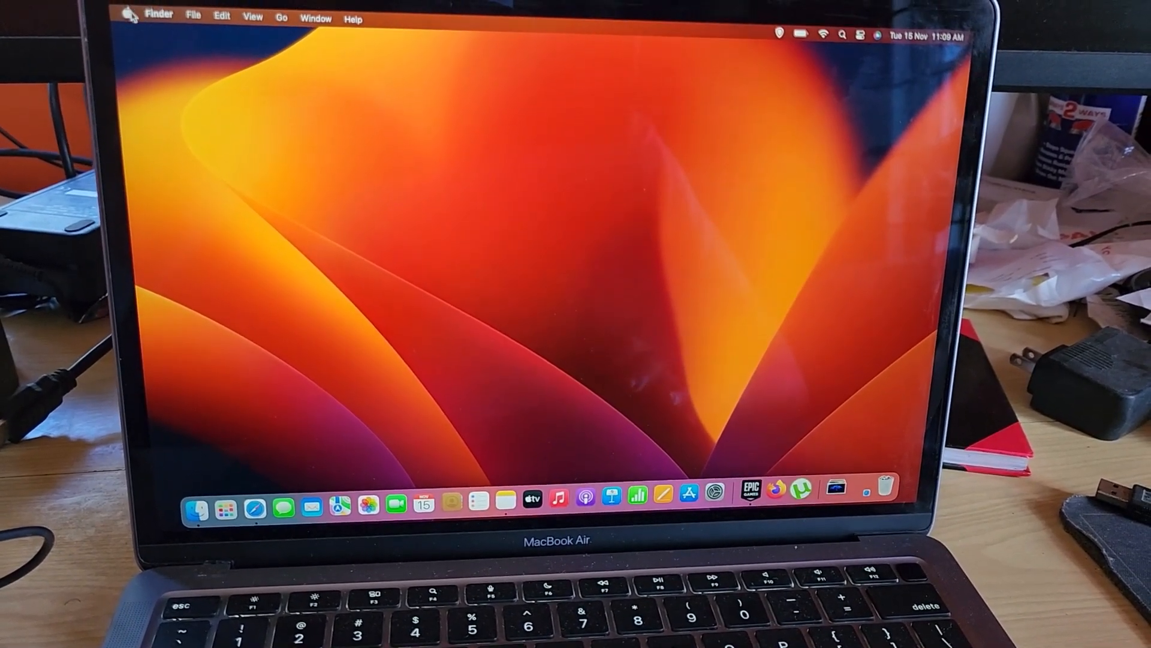
Step: Bring up System Settings from the Apple menu, landing on the Appearance pane
left_click(126, 15)
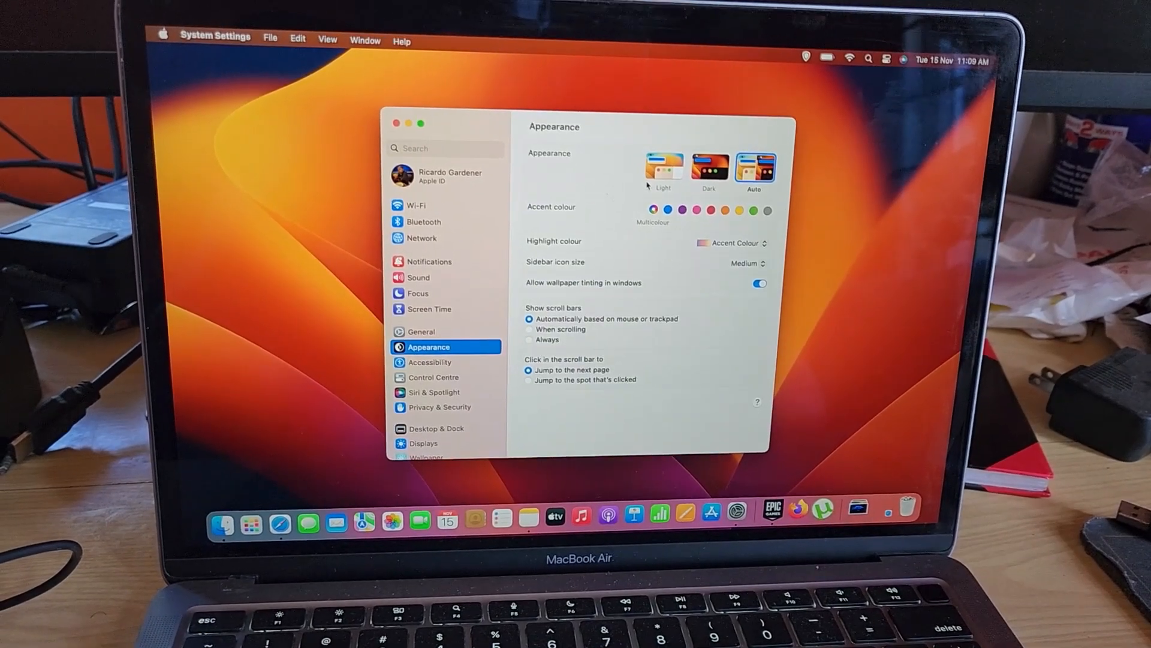
left_click(708, 169)
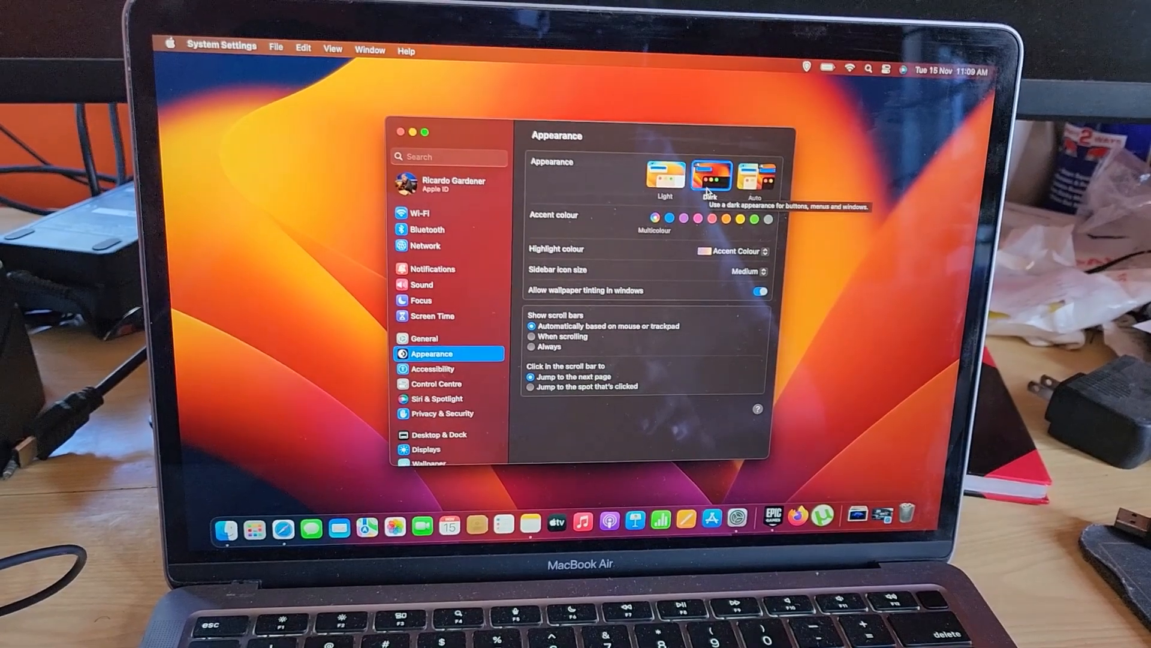
left_click(666, 176)
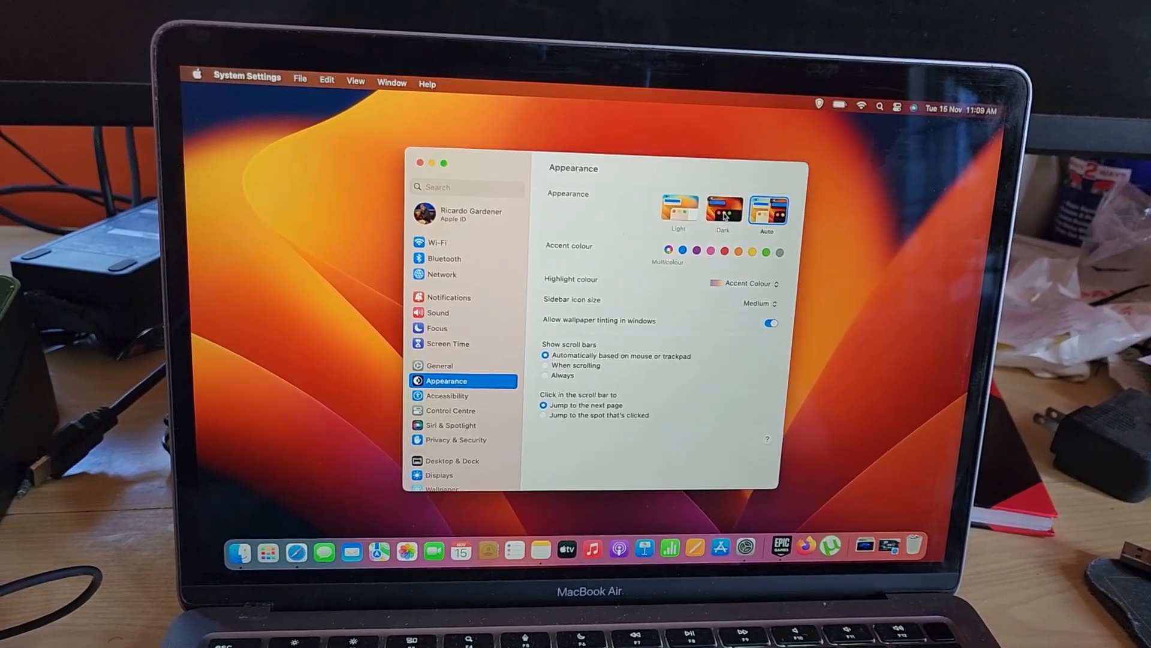
left_click(722, 206)
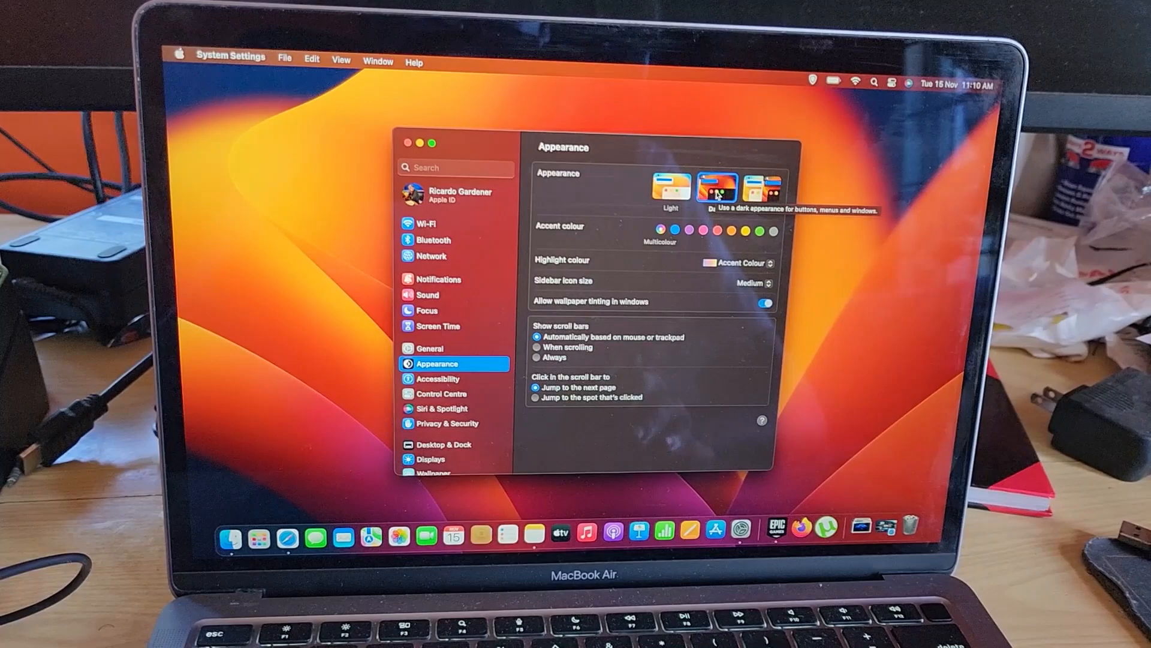
Step: Try Auto, Dark and Light, settle on the Dark appearance, and close System Settings
left_click(761, 185)
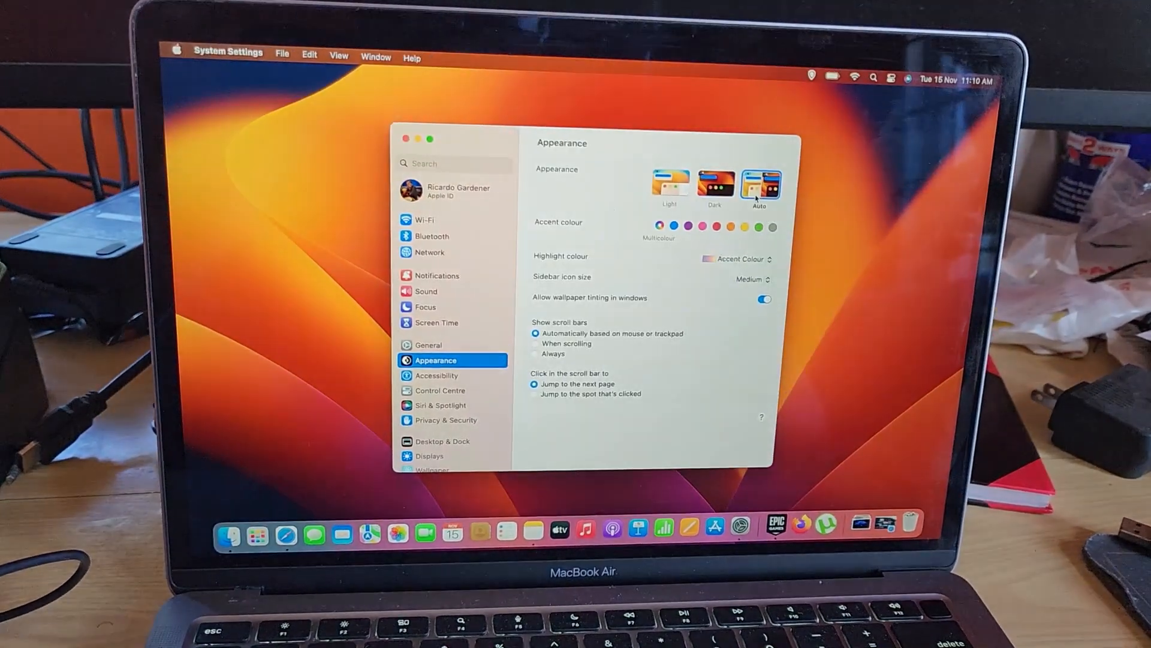
mouse_move(763, 182)
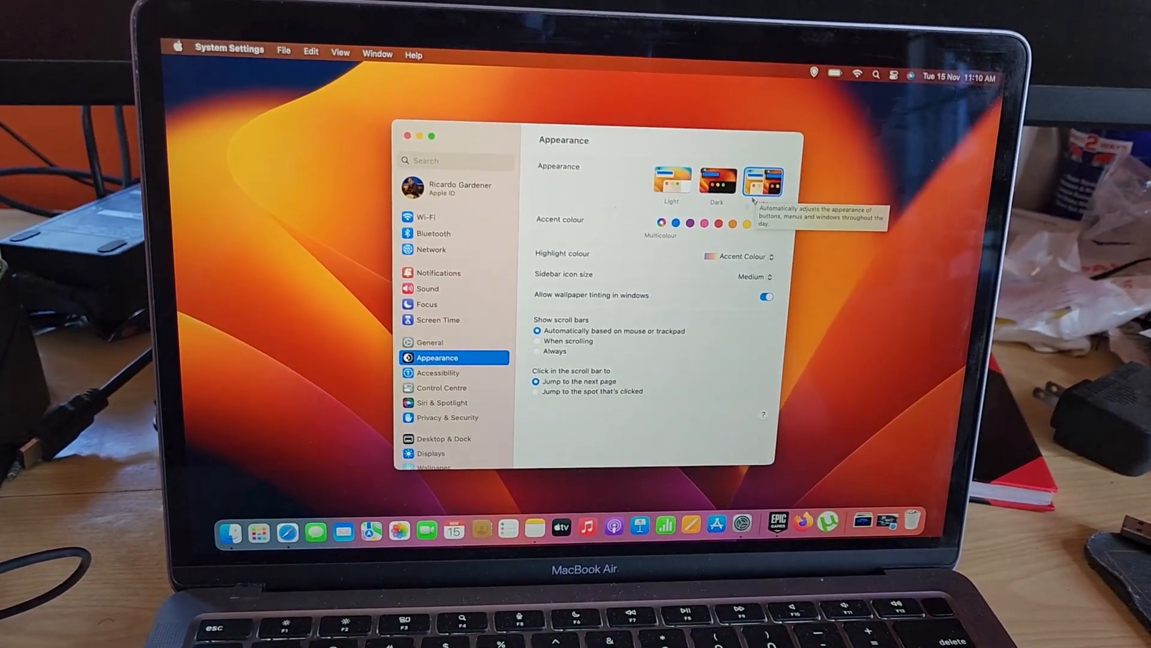
left_click(718, 180)
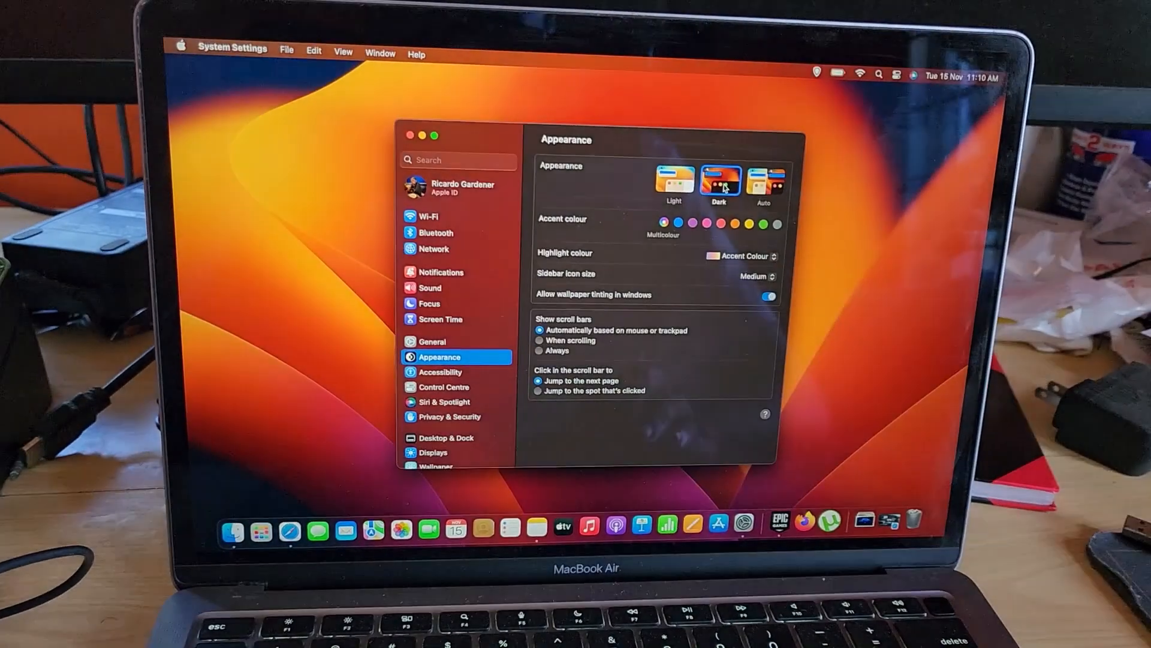
left_click(674, 180)
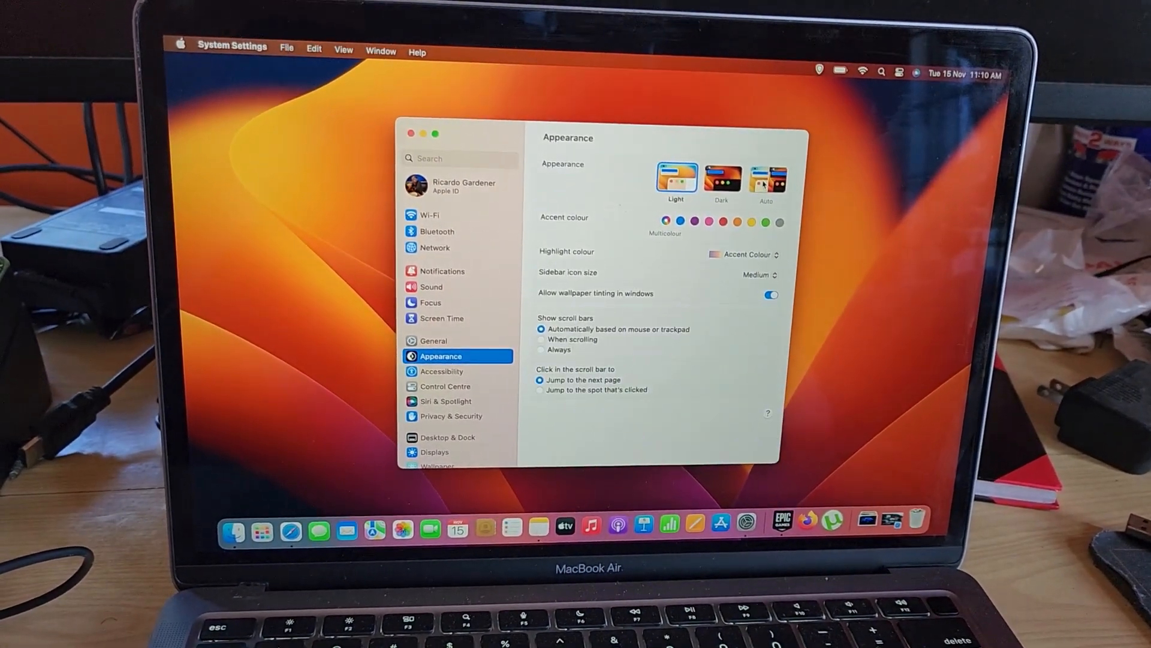
left_click(722, 179)
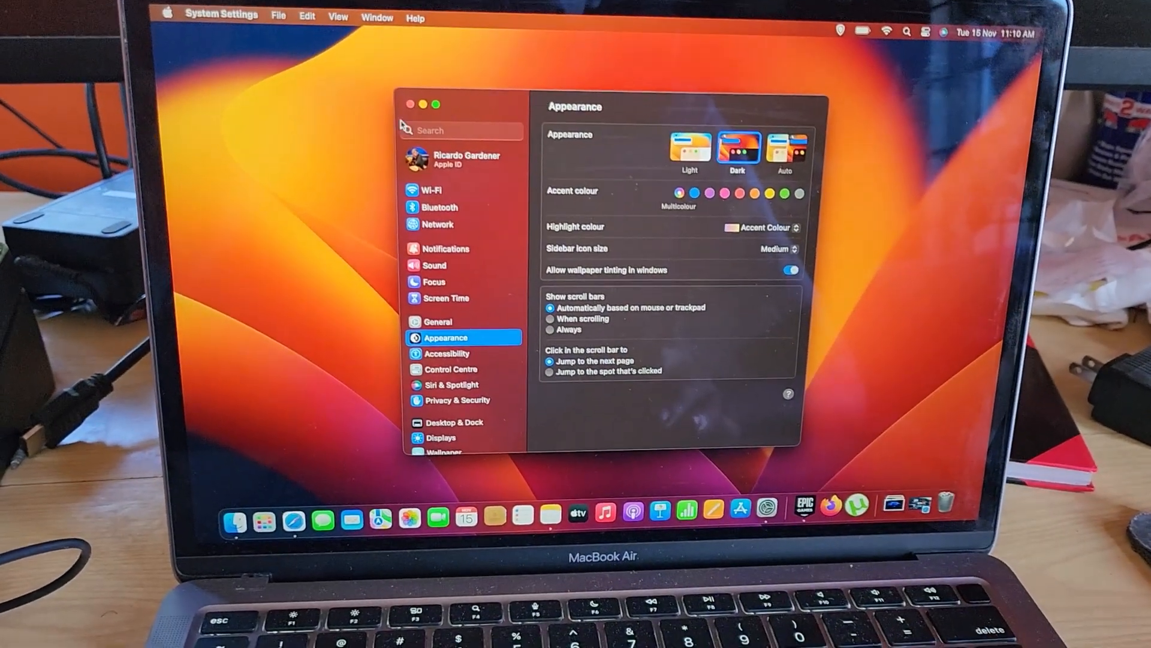
left_click(410, 103)
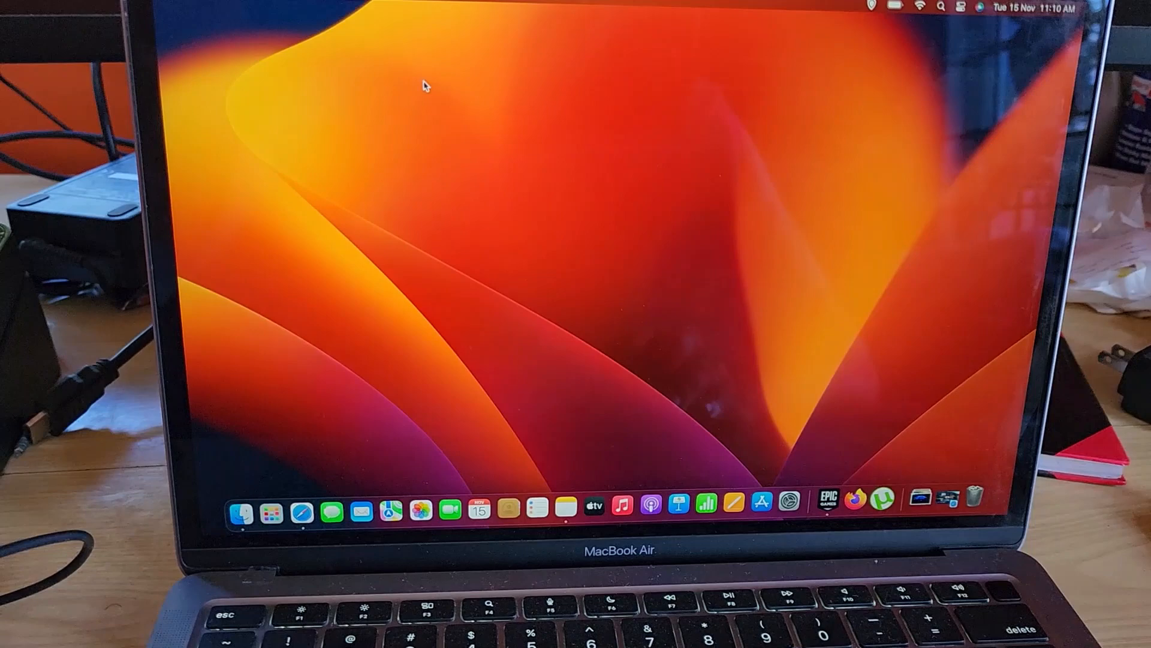